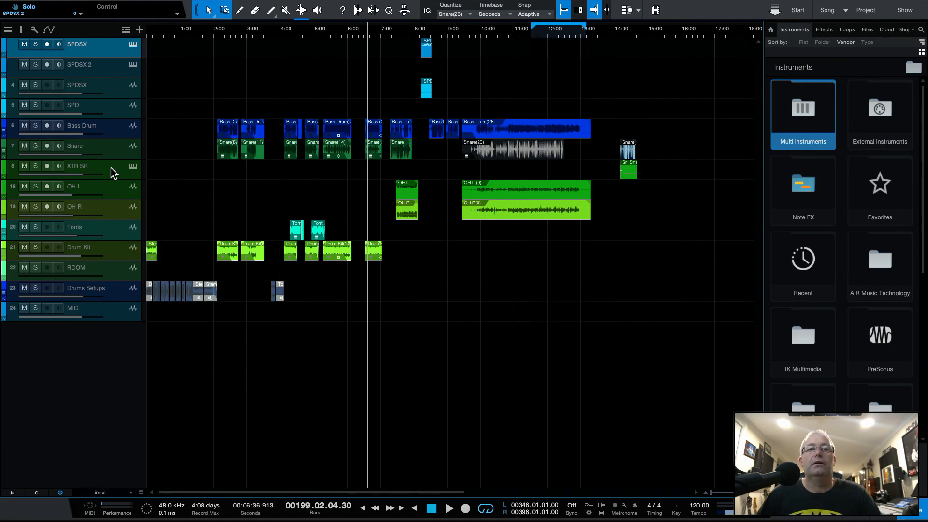
mouse_move(127, 48)
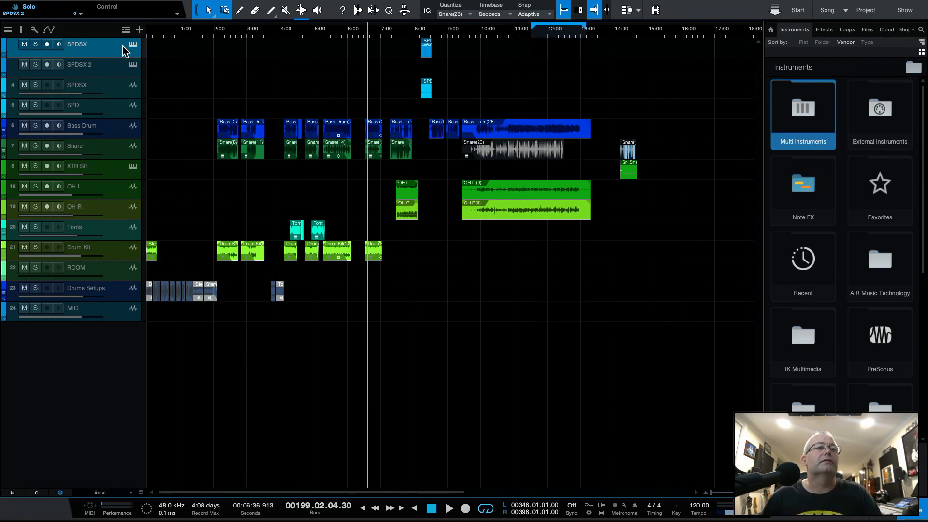
mouse_move(125, 77)
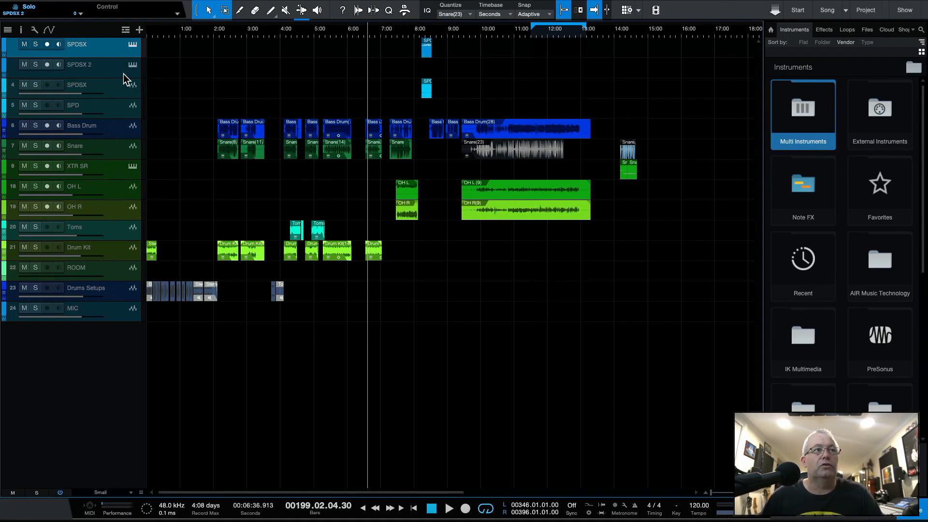
mouse_move(119, 77)
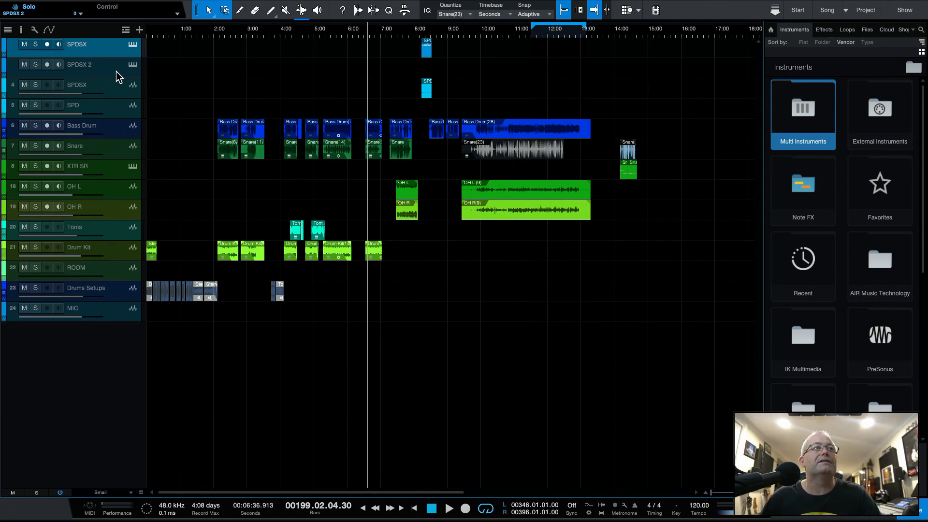
mouse_move(121, 99)
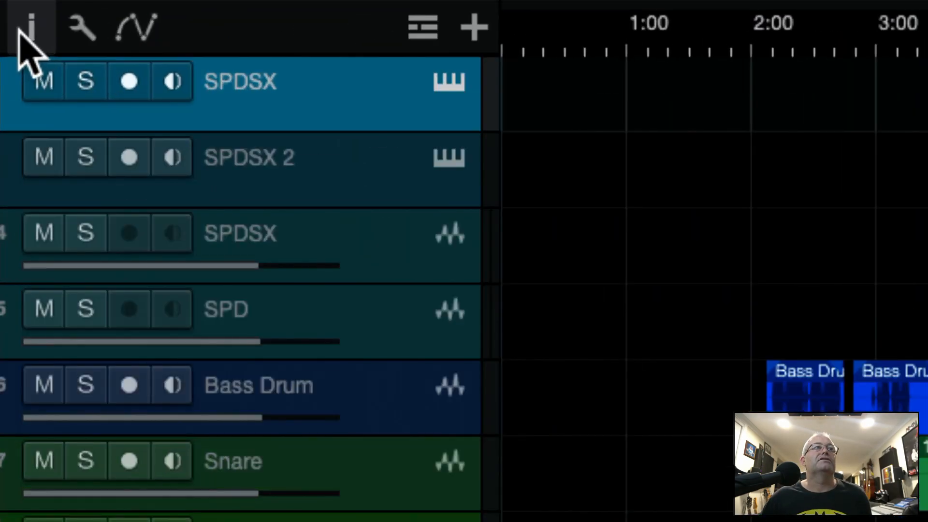
Open the Inspector and select the Snare track to show its settings and routing
left_click(36, 25)
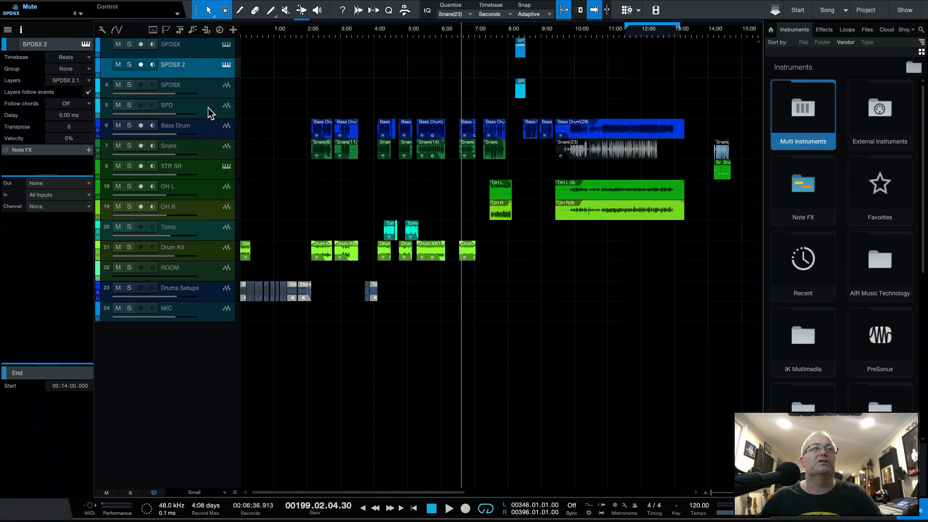
left_click(174, 146)
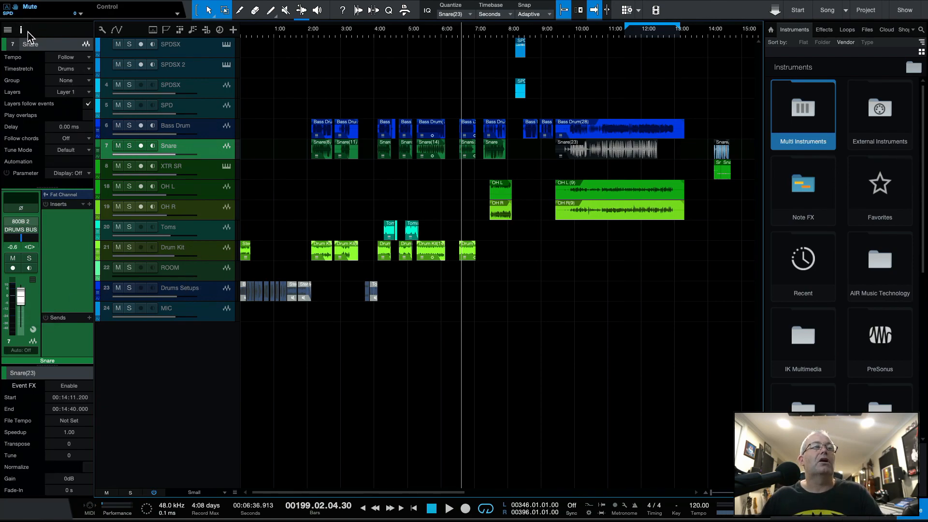
mouse_move(23, 30)
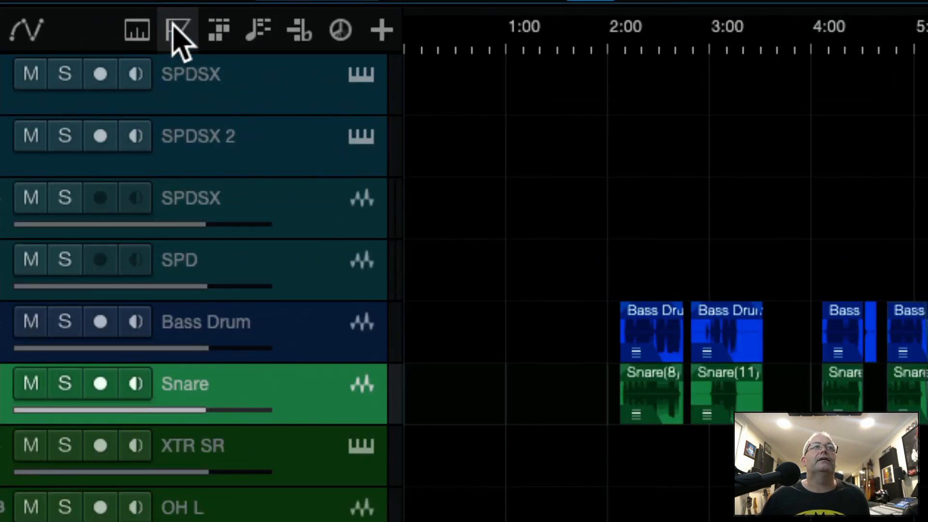
mouse_move(177, 29)
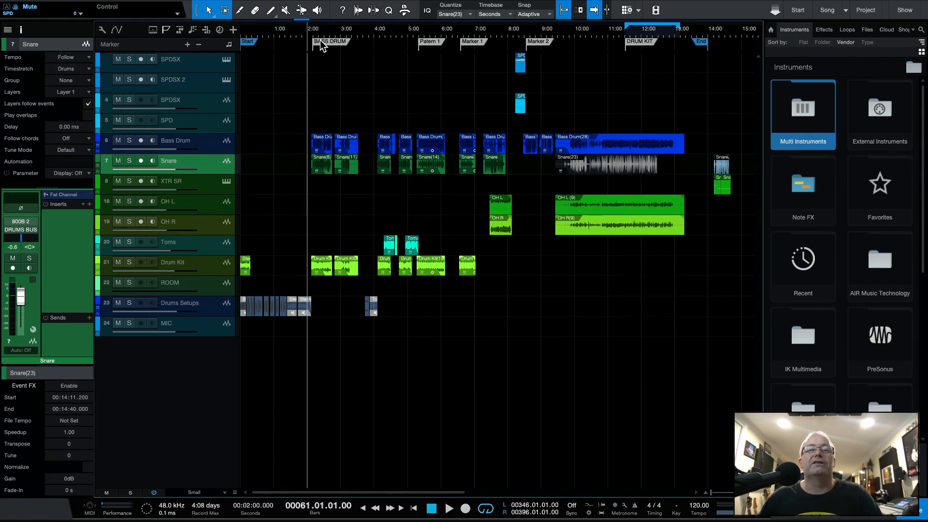
mouse_move(320, 53)
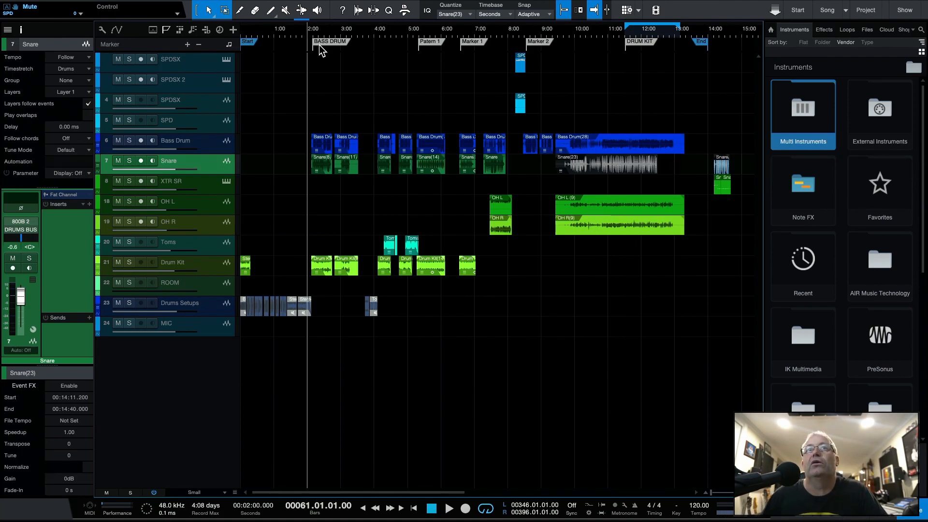
mouse_move(317, 53)
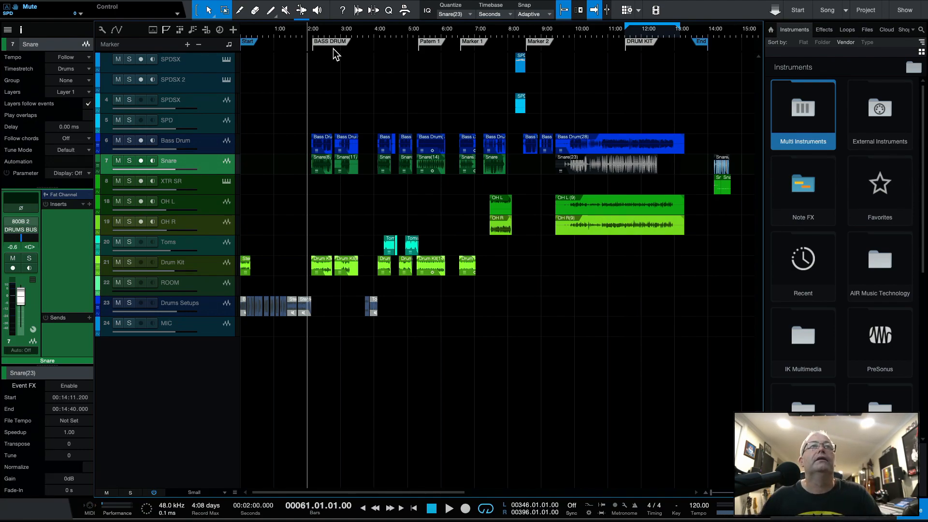
mouse_move(437, 113)
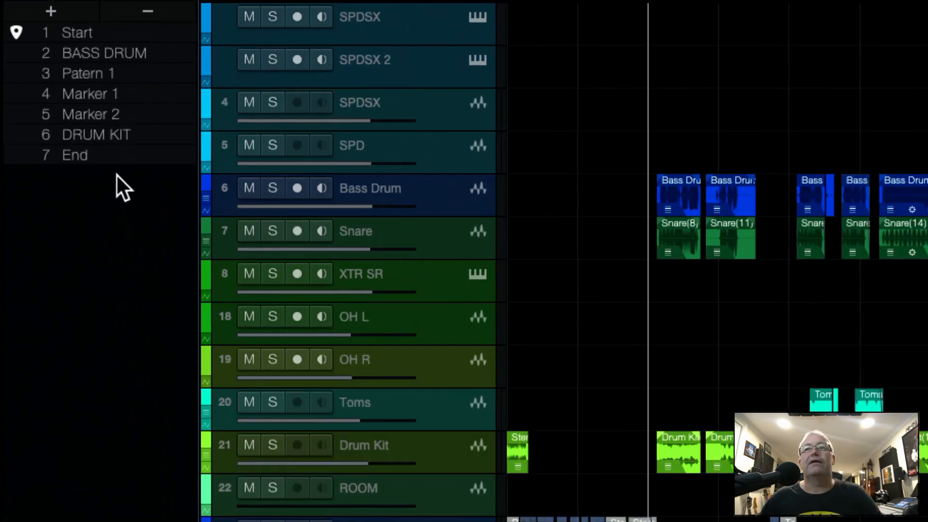
mouse_move(26, 46)
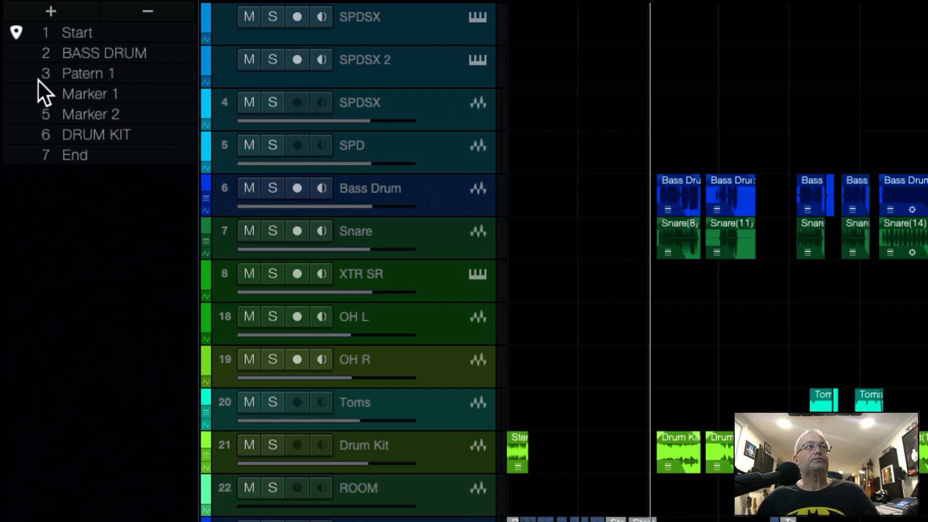
mouse_move(58, 99)
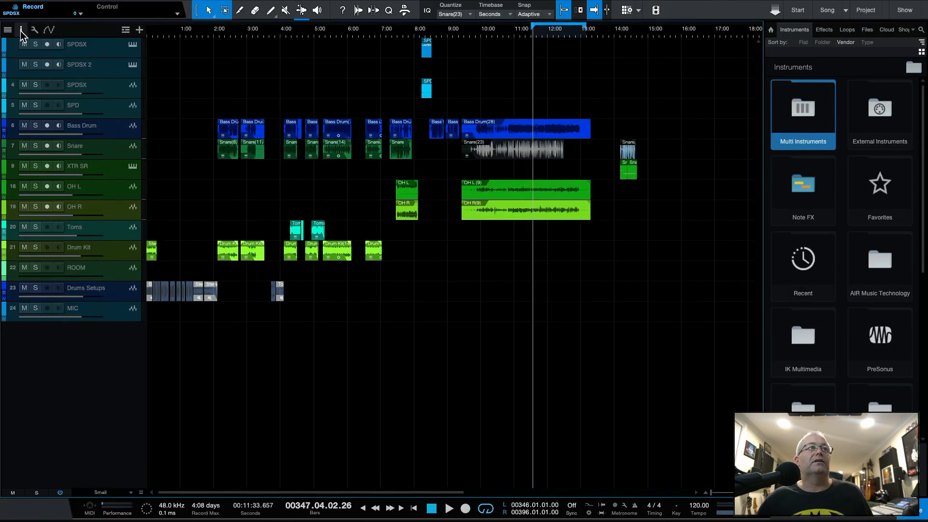
Reopen the Inspector and show the Marker track with its seven-marker list
left_click(22, 30)
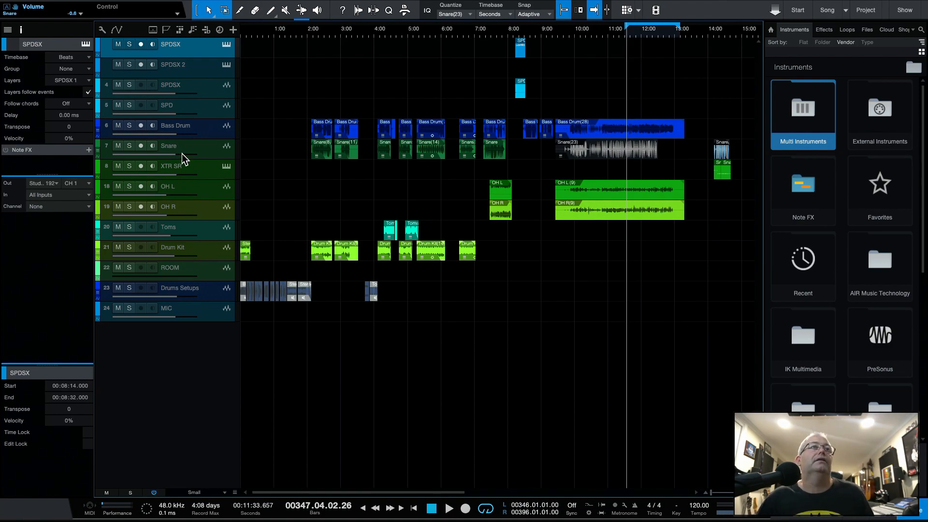
left_click(165, 30)
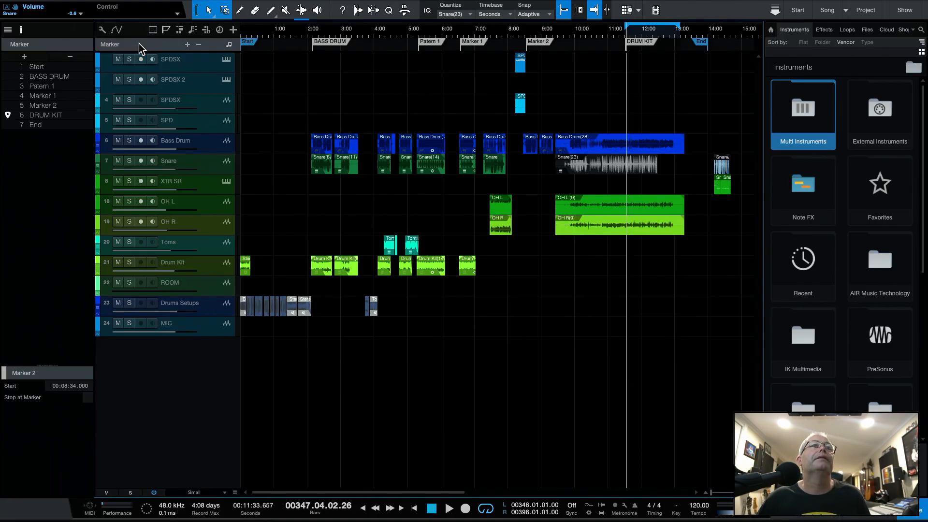
mouse_move(36, 134)
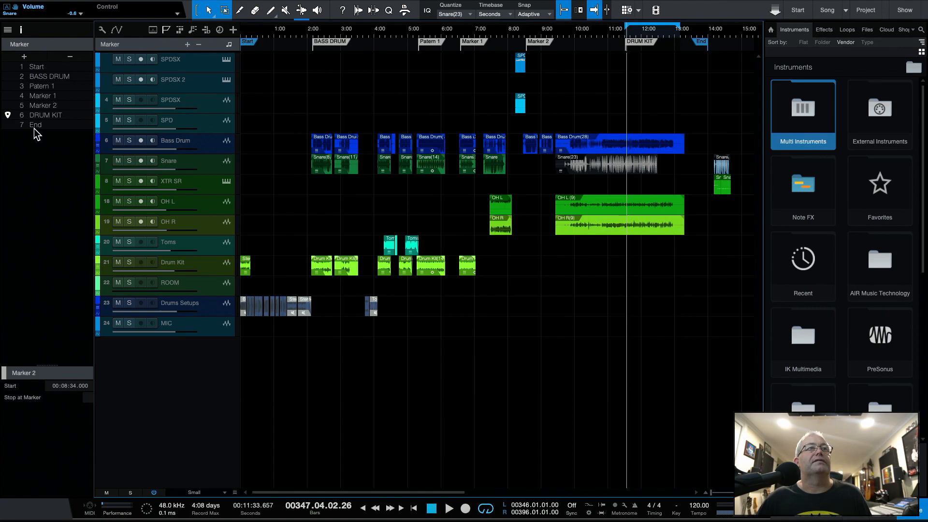